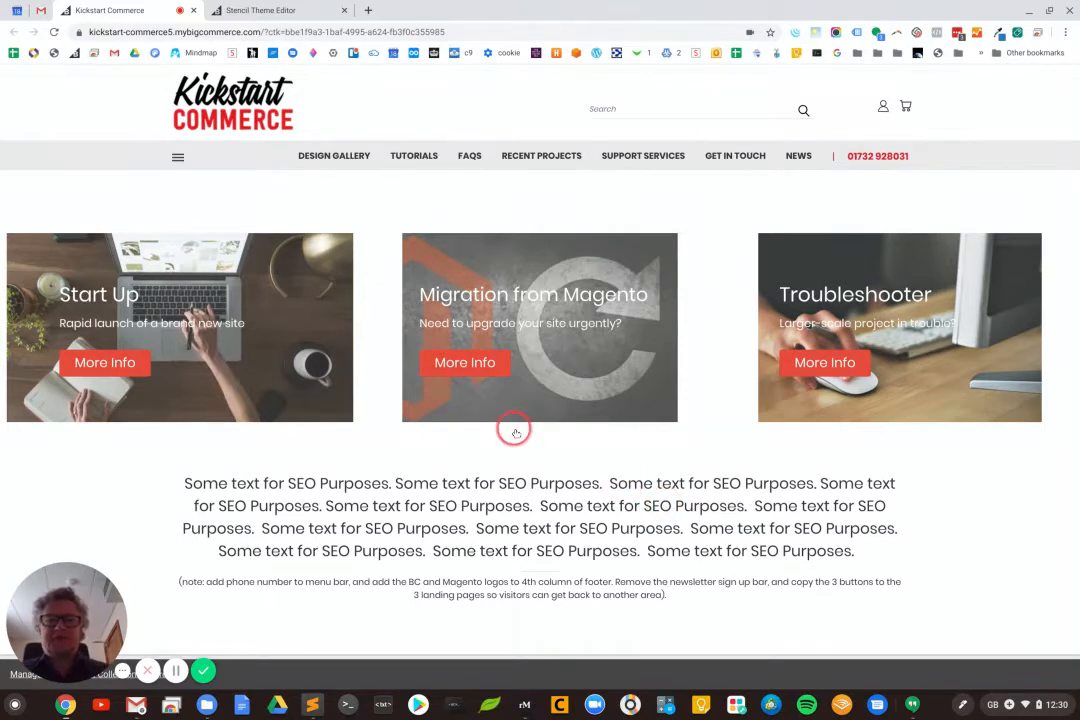
mouse_move(590, 310)
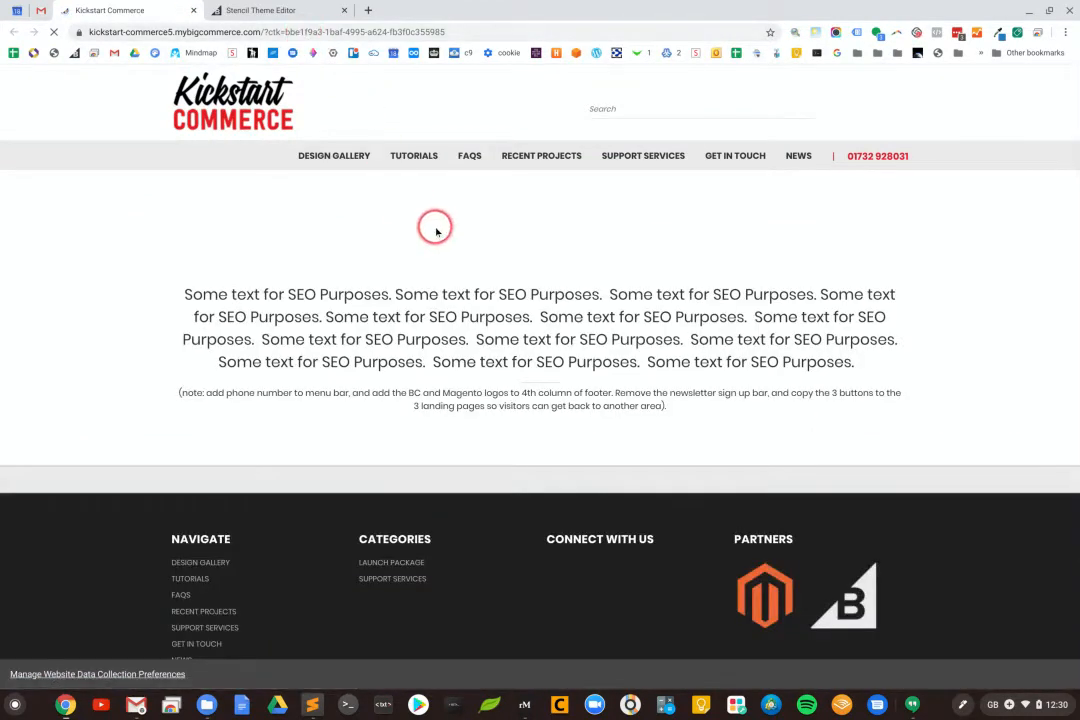
- Glance at custom.scss in the Stencil editor, then switch to the admin Dashboard tab
click(260, 10)
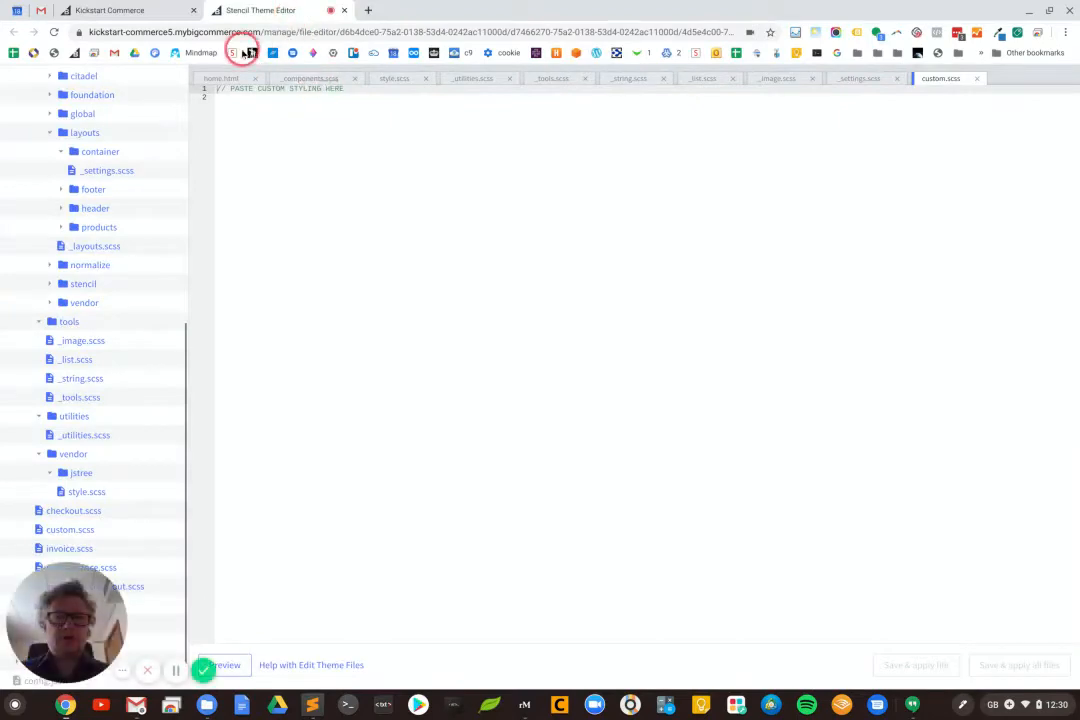
click(110, 10)
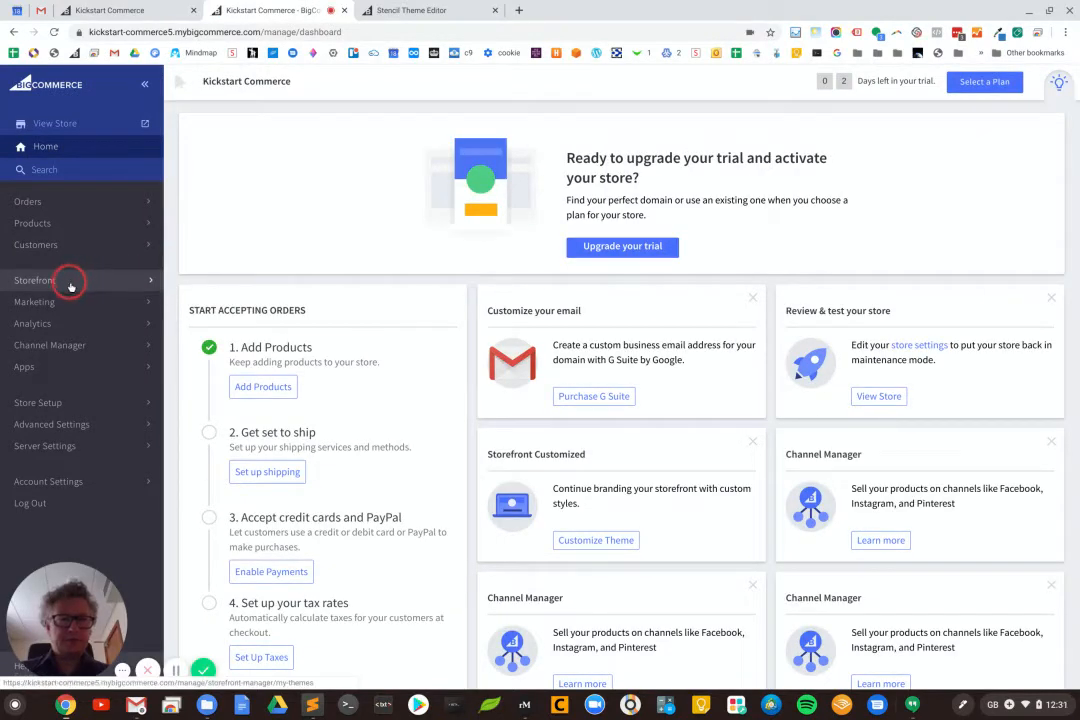
- Go to Storefront > My Themes and start customizing the current KC2 Vault Bright theme
click(54, 280)
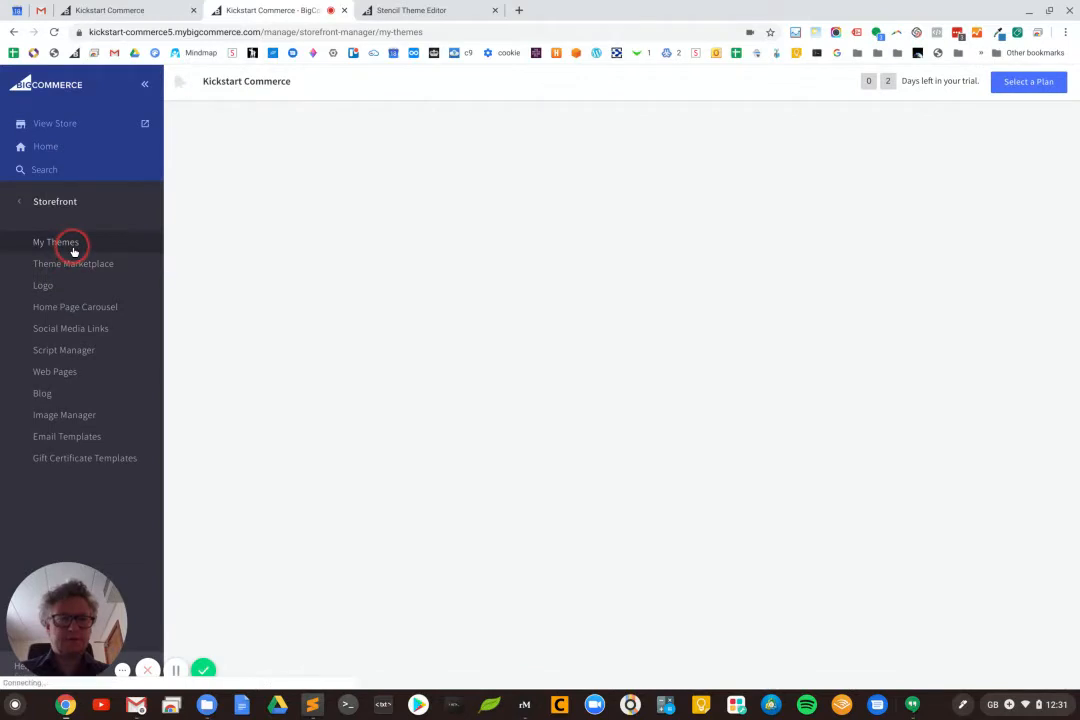
click(56, 242)
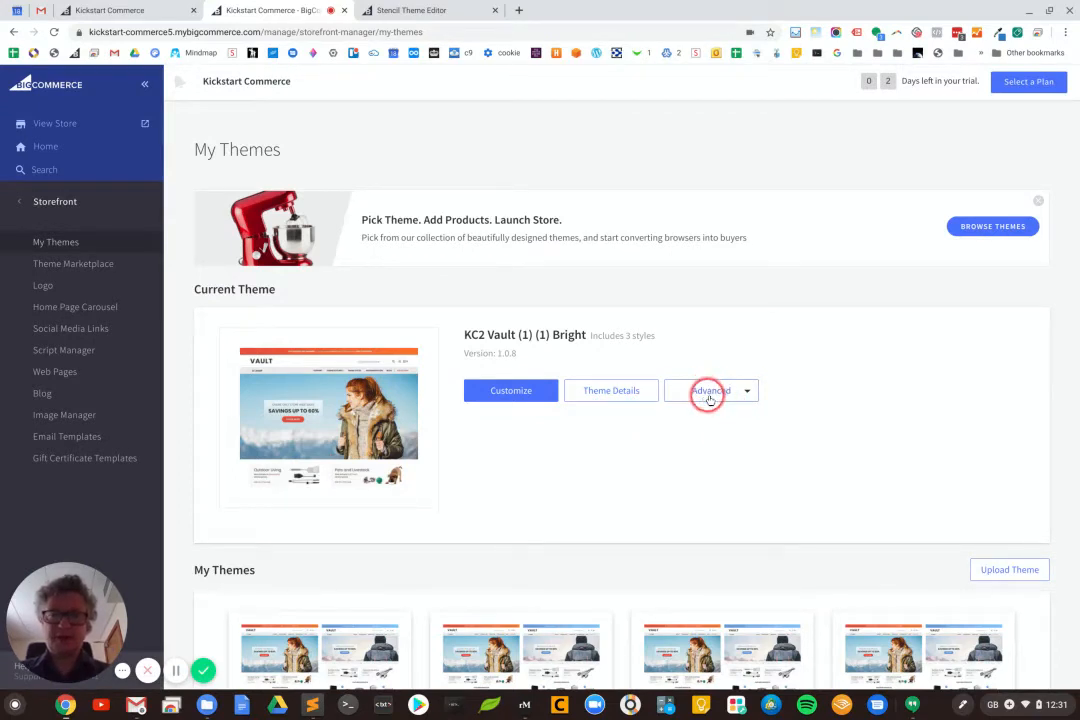
click(510, 390)
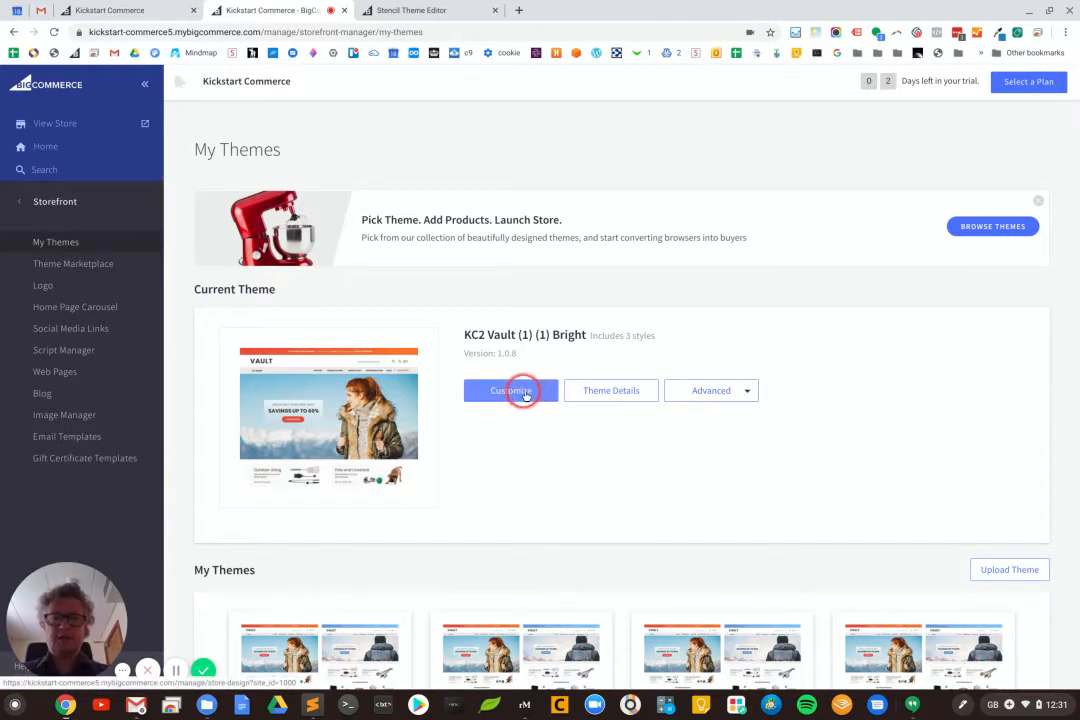
click(510, 390)
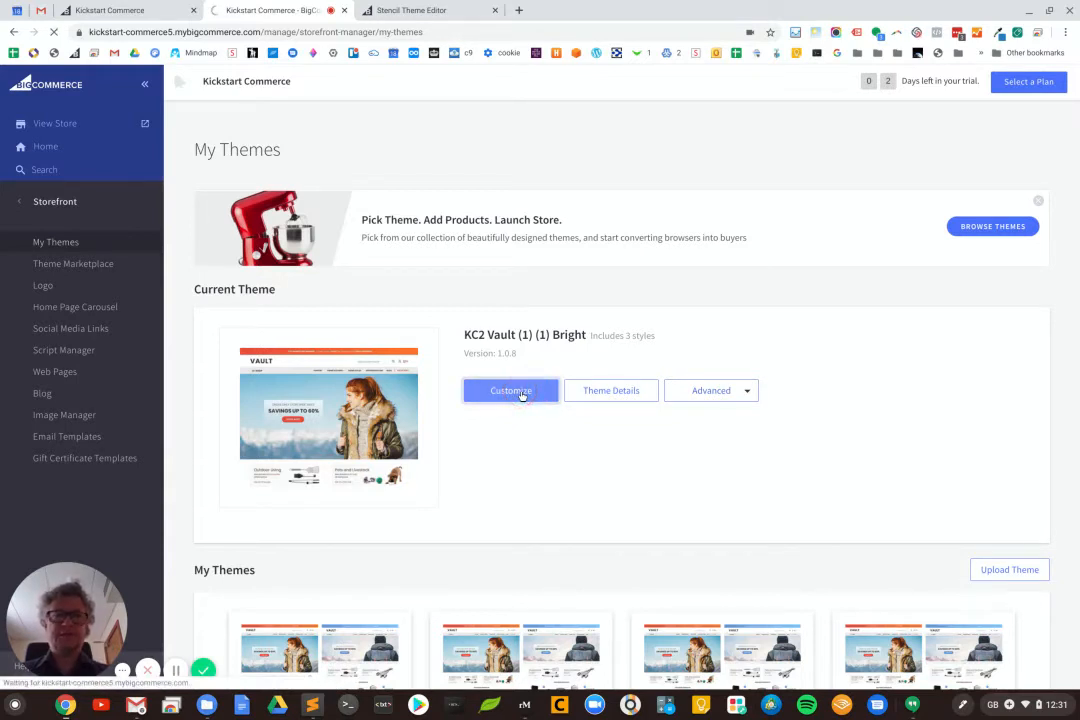
- Show the homepage widget layout in Page Builder and inspect the first and middle hero banners
click(512, 390)
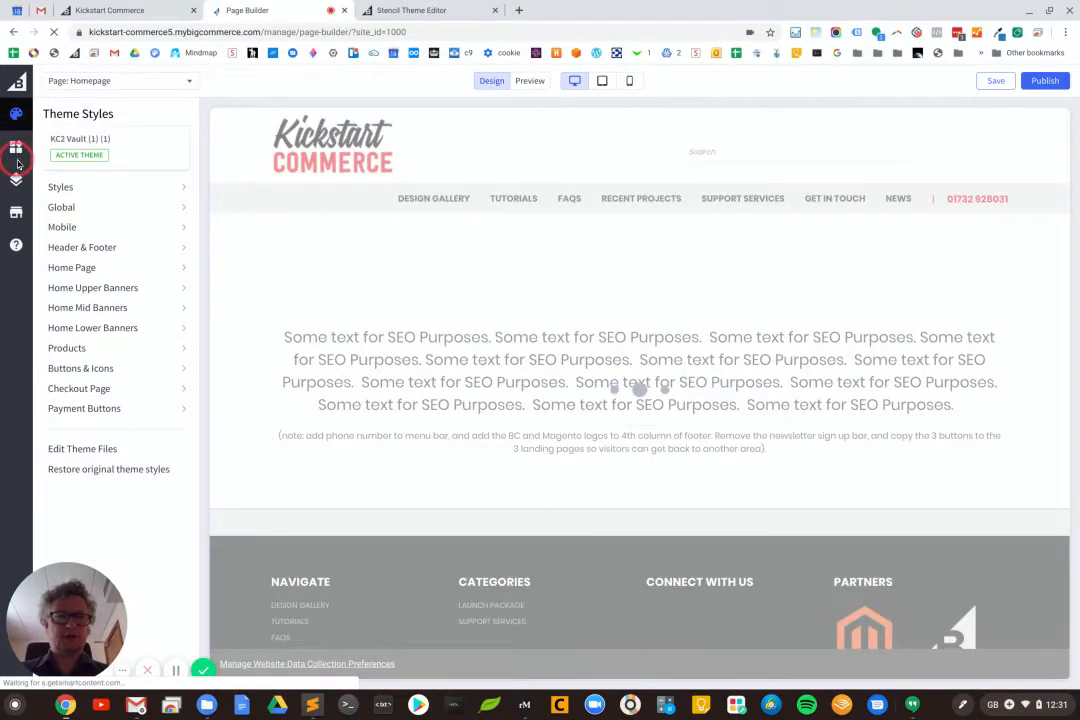
click(16, 148)
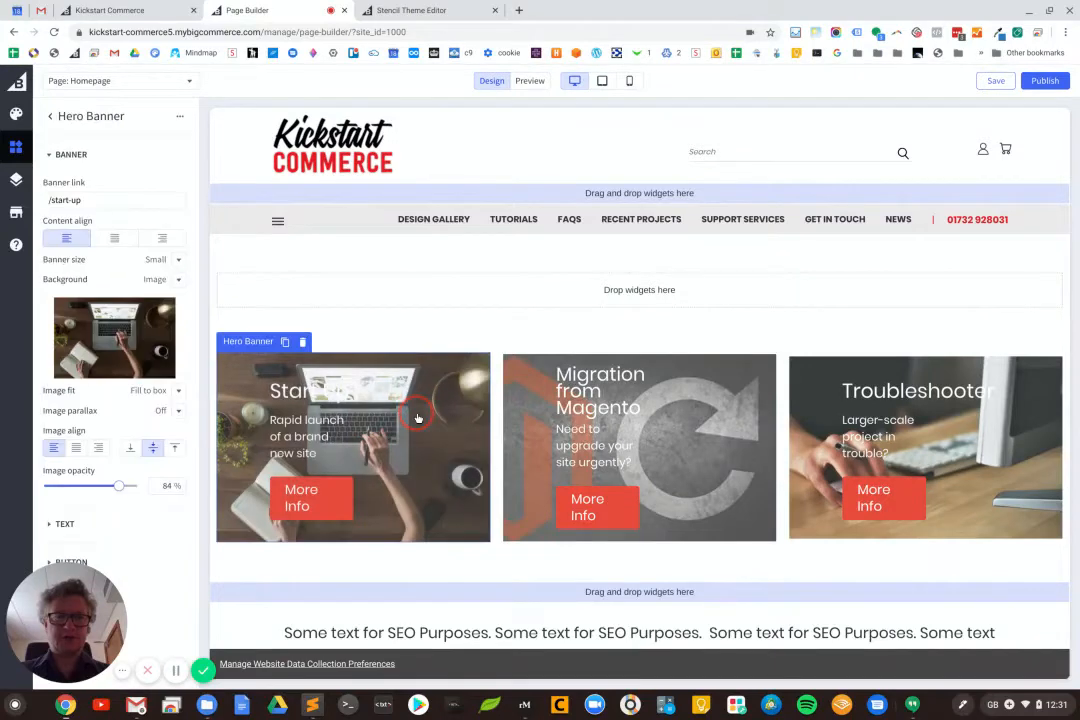
click(112, 200)
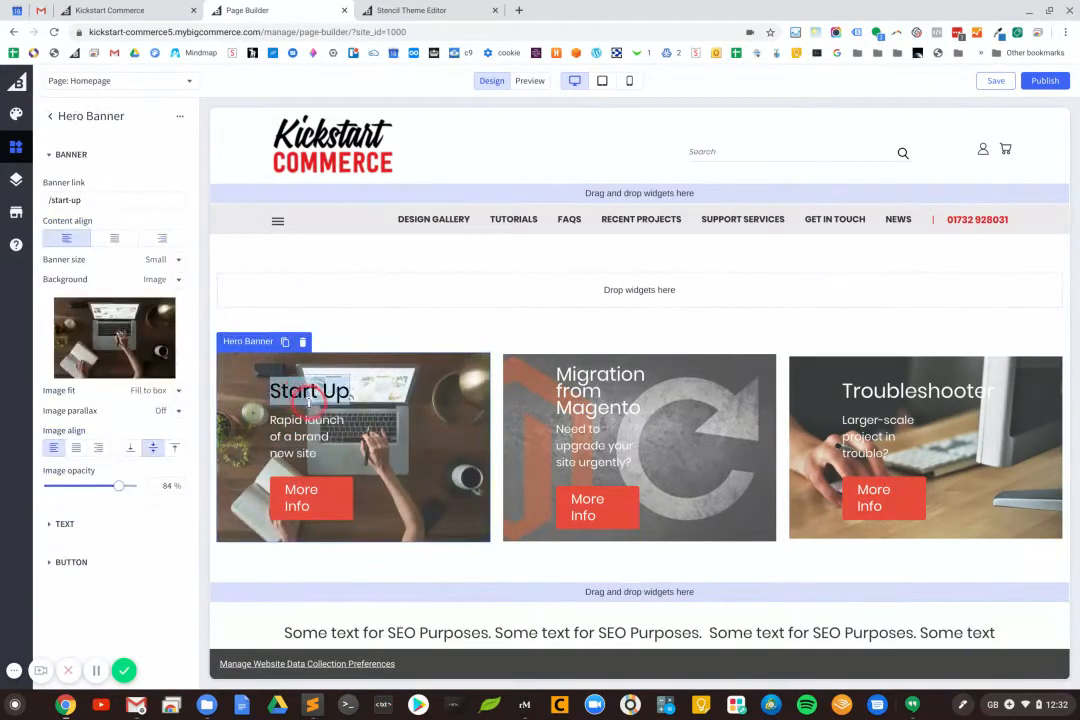
mouse_move(344, 438)
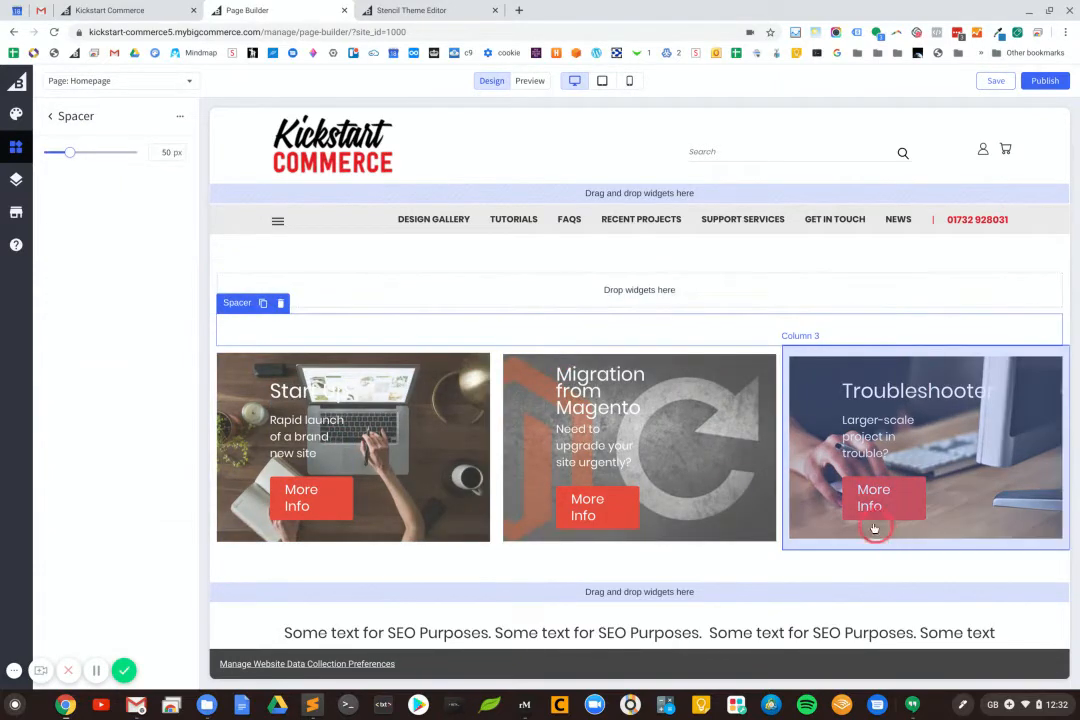
click(656, 376)
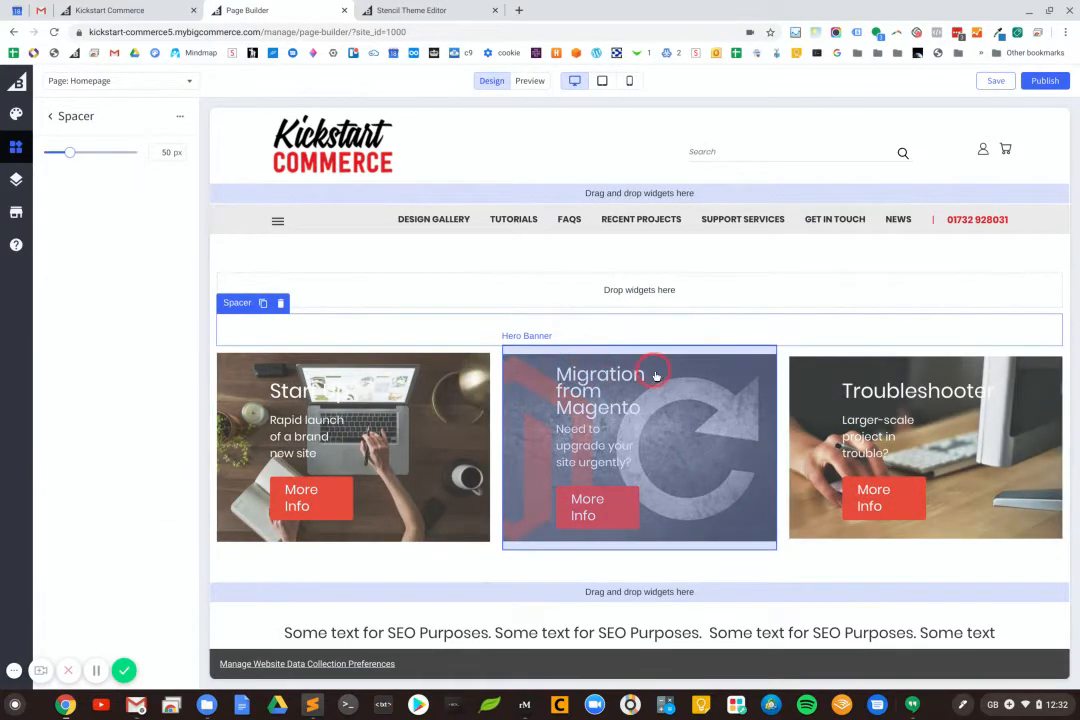
mouse_move(754, 504)
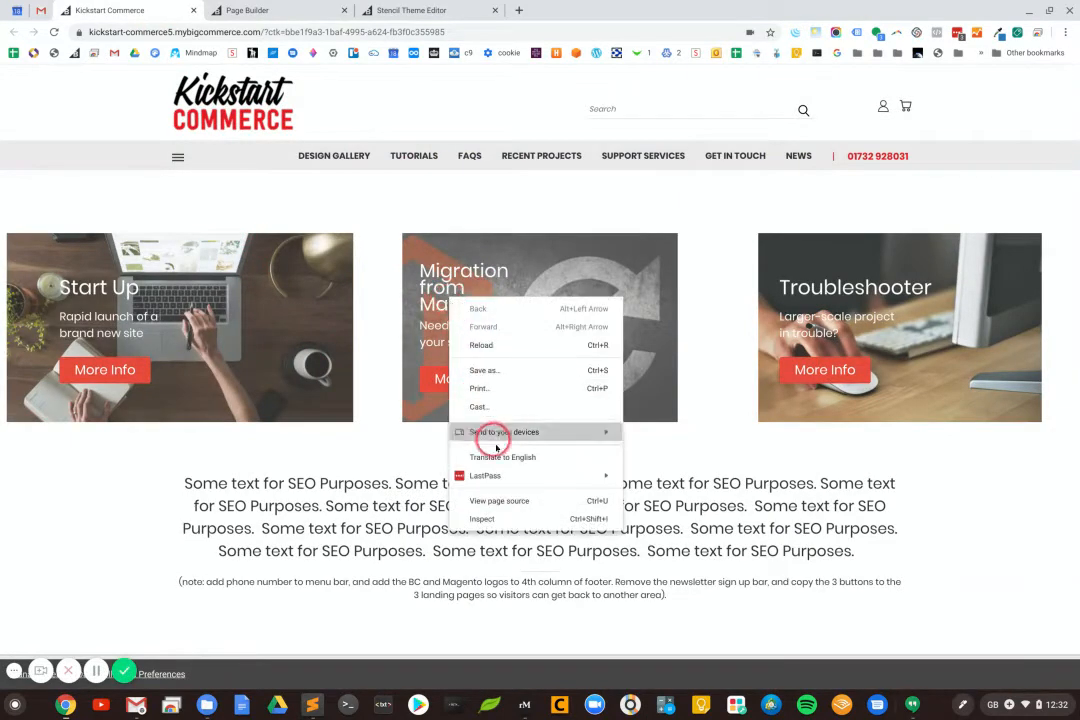
- Inspect the Migration from Magento hero banner's markup in Chrome DevTools
click(482, 518)
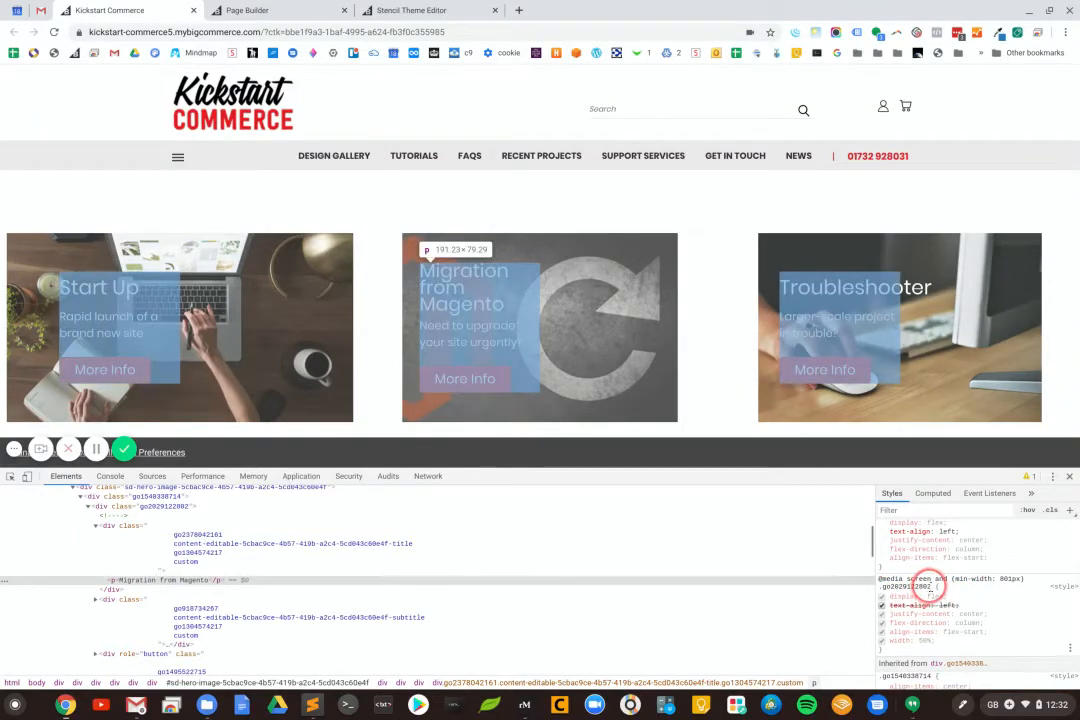
mouse_move(804, 648)
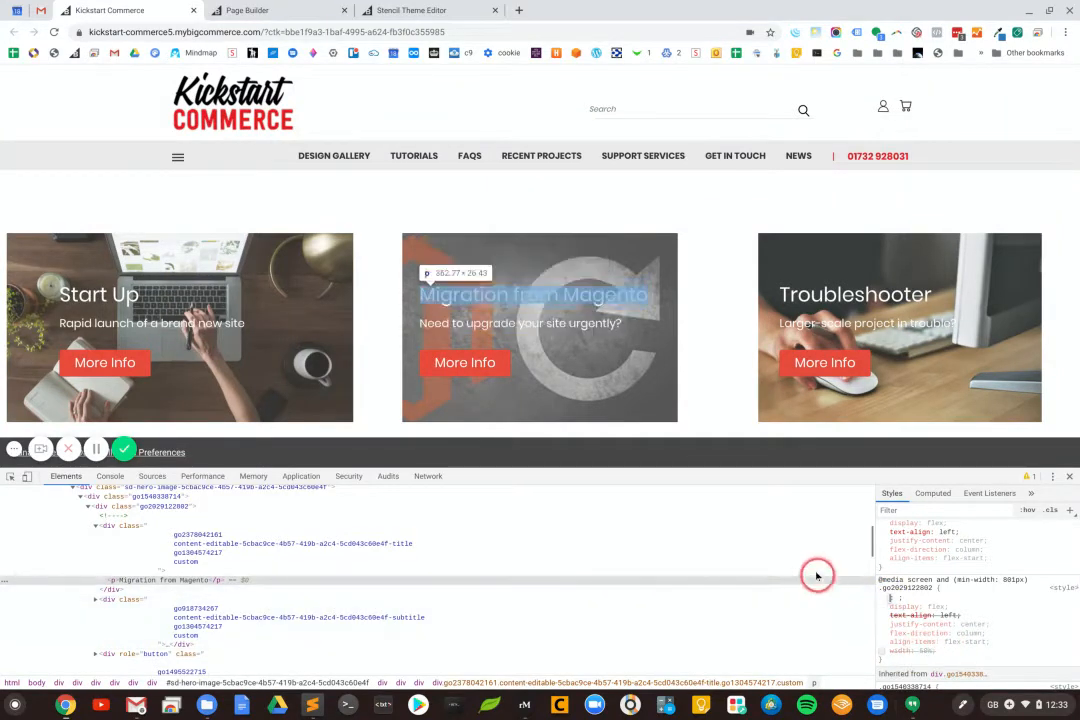
mouse_move(470, 138)
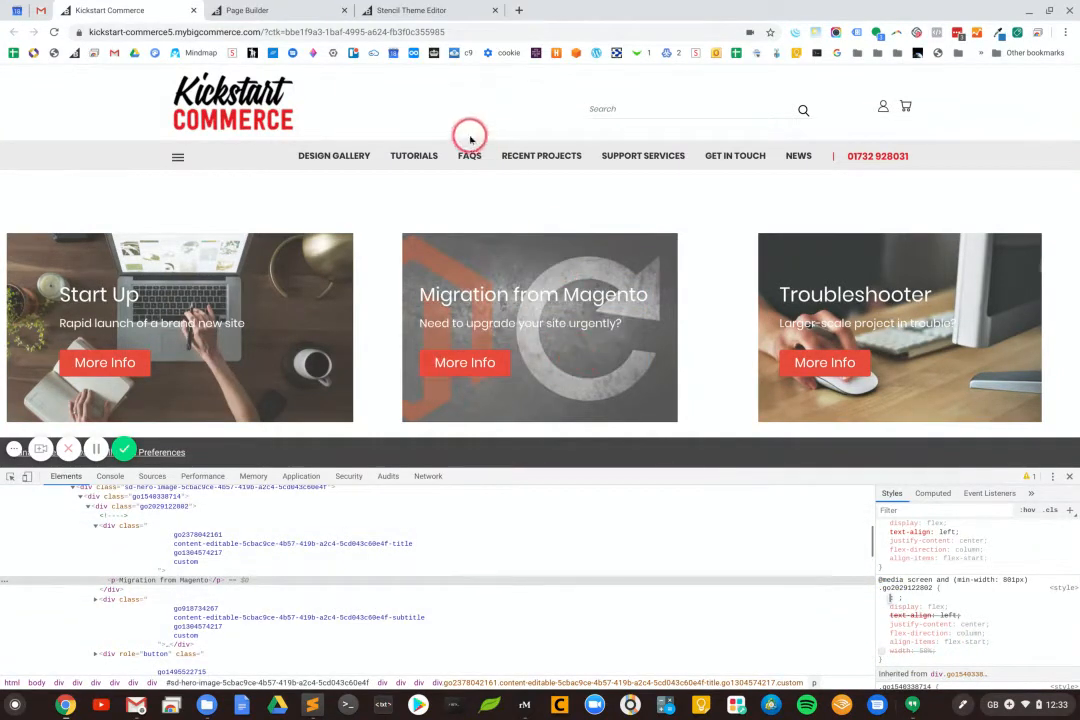
- Add a width:100%!important rule for the banner text class in custom.scss, then save and apply it
click(430, 10)
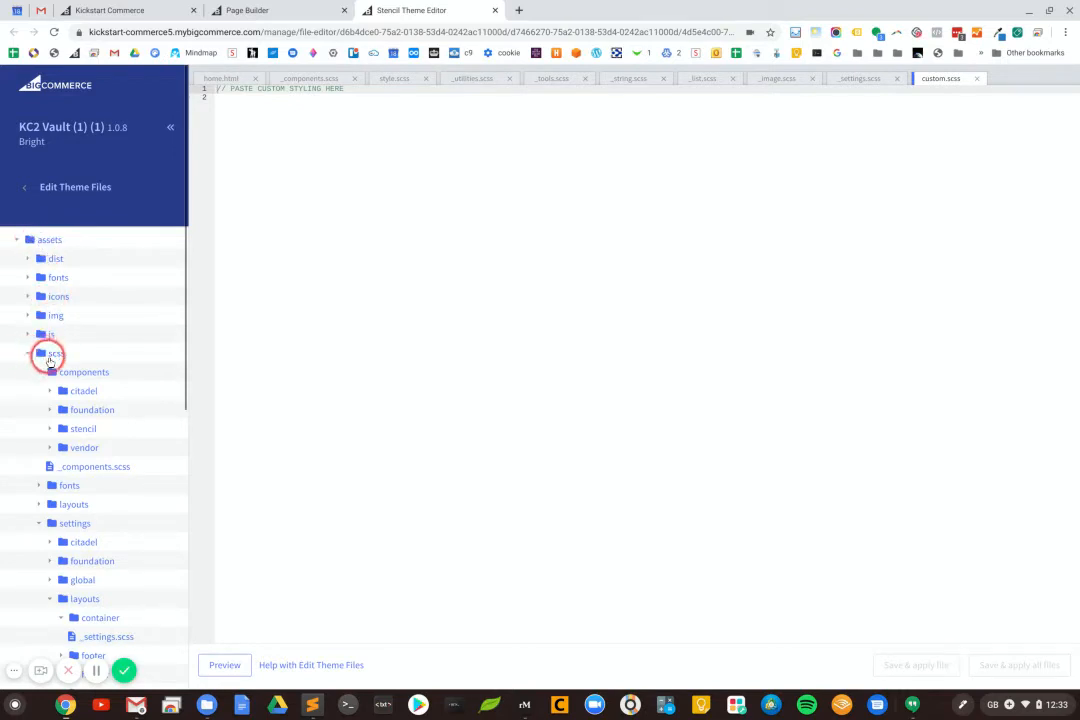
scroll(down, 3)
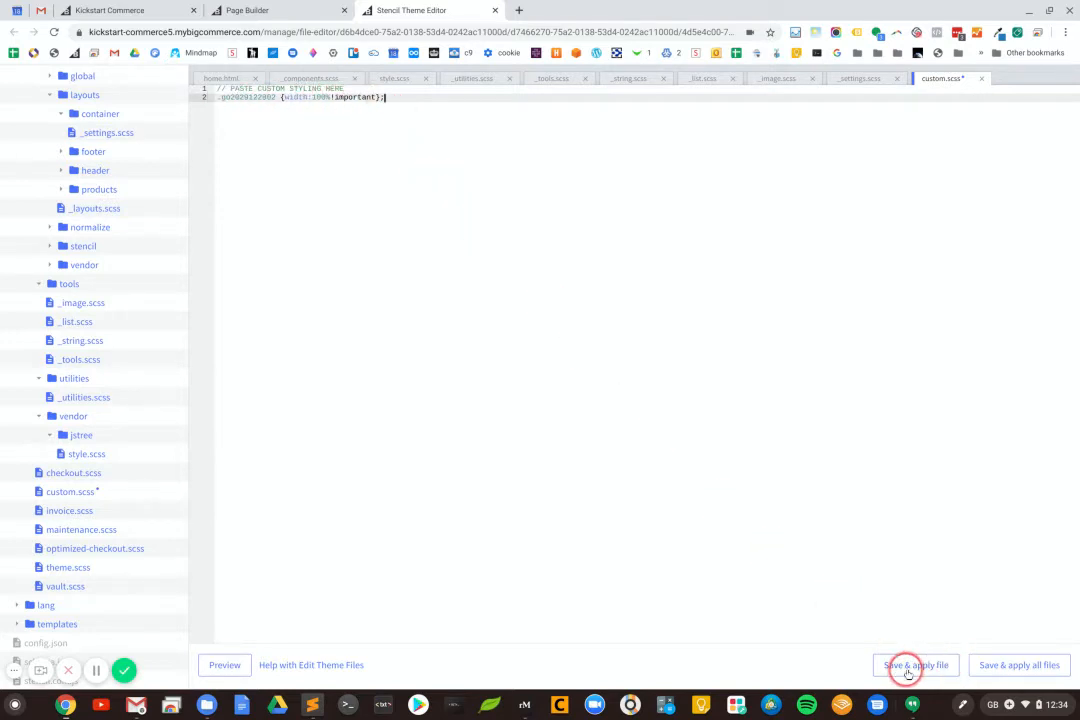
click(916, 664)
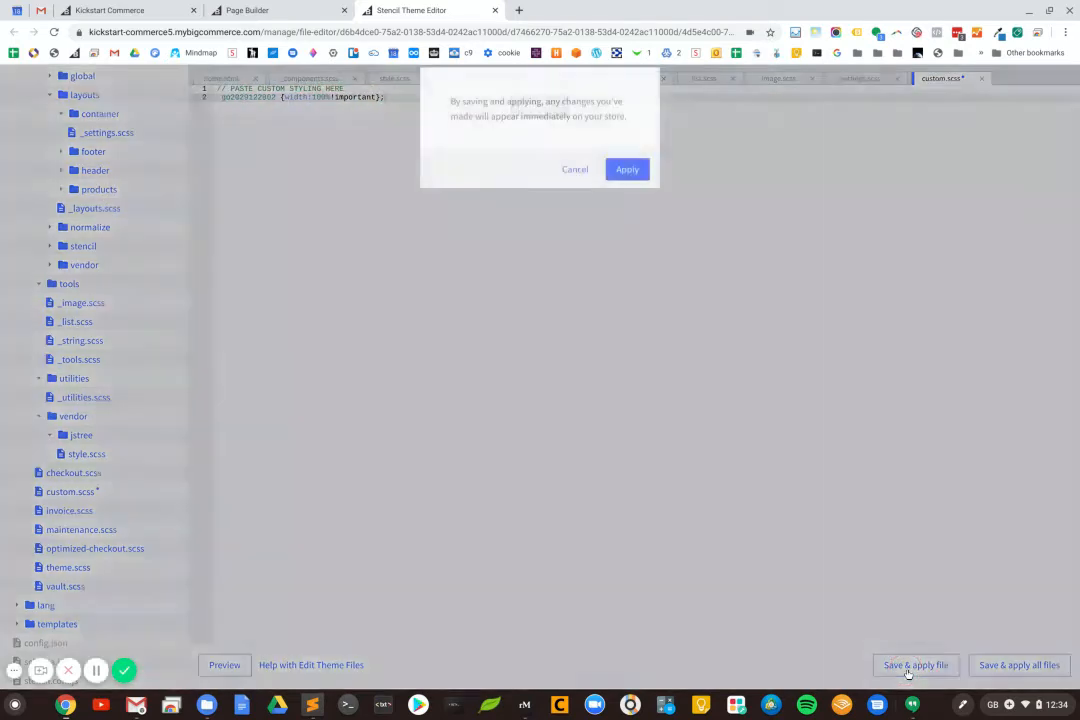
click(628, 168)
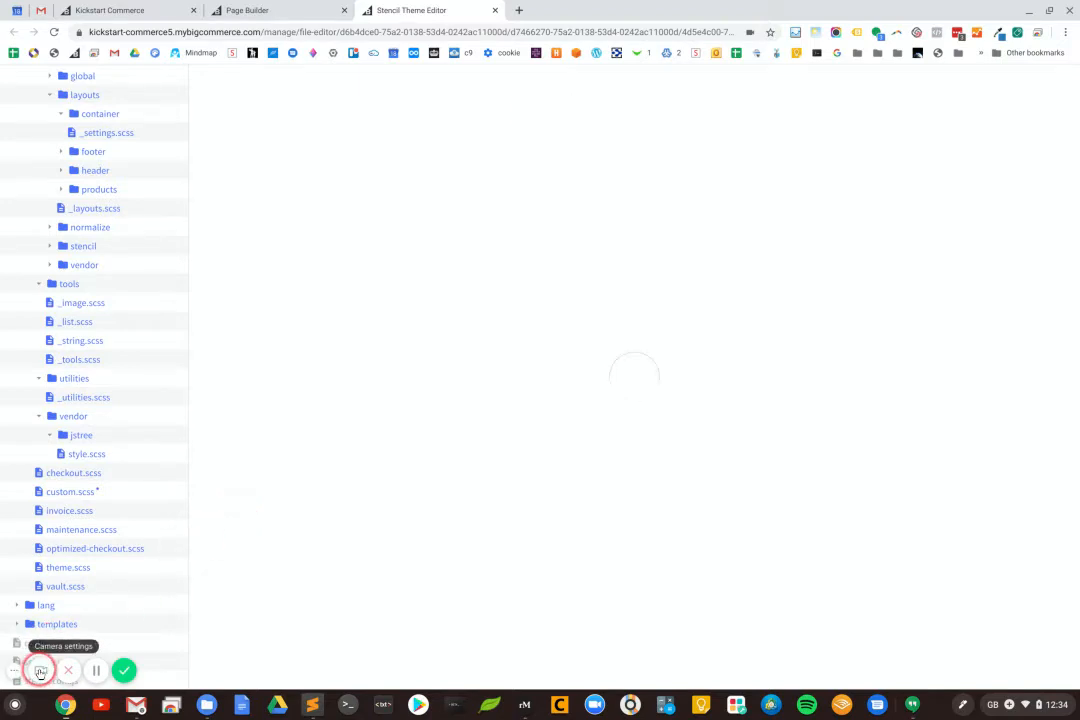
click(40, 670)
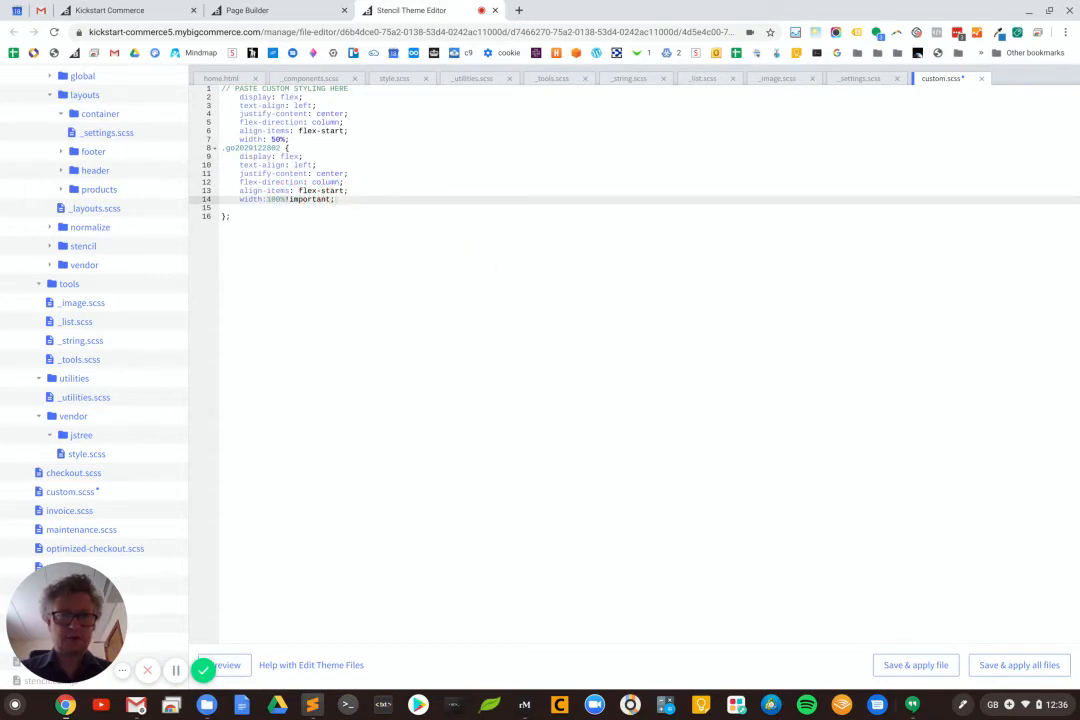
- Append !important to the banner text rule's properties in custom.scss and apply the stylesheet
click(312, 200)
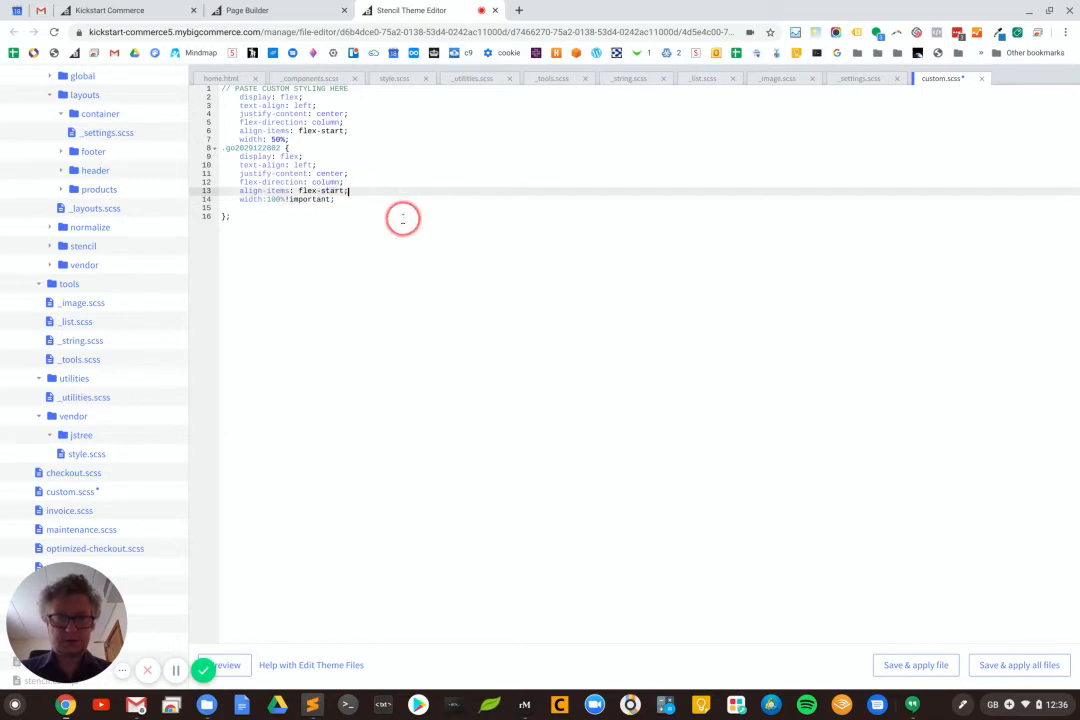
text(!important;)
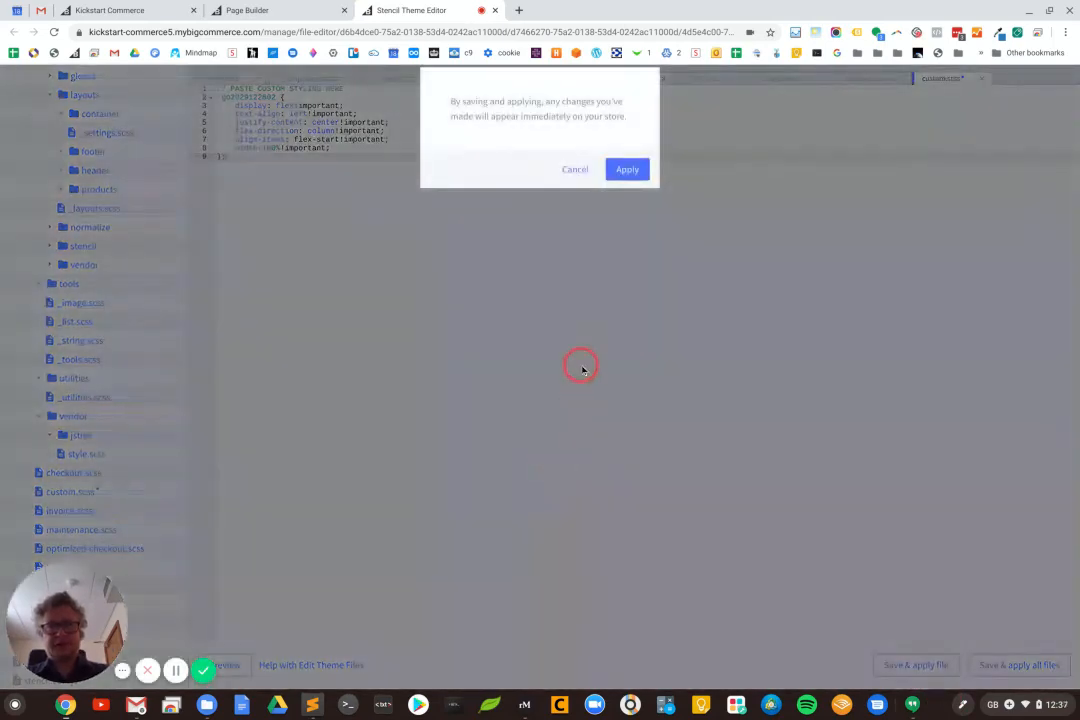
click(628, 168)
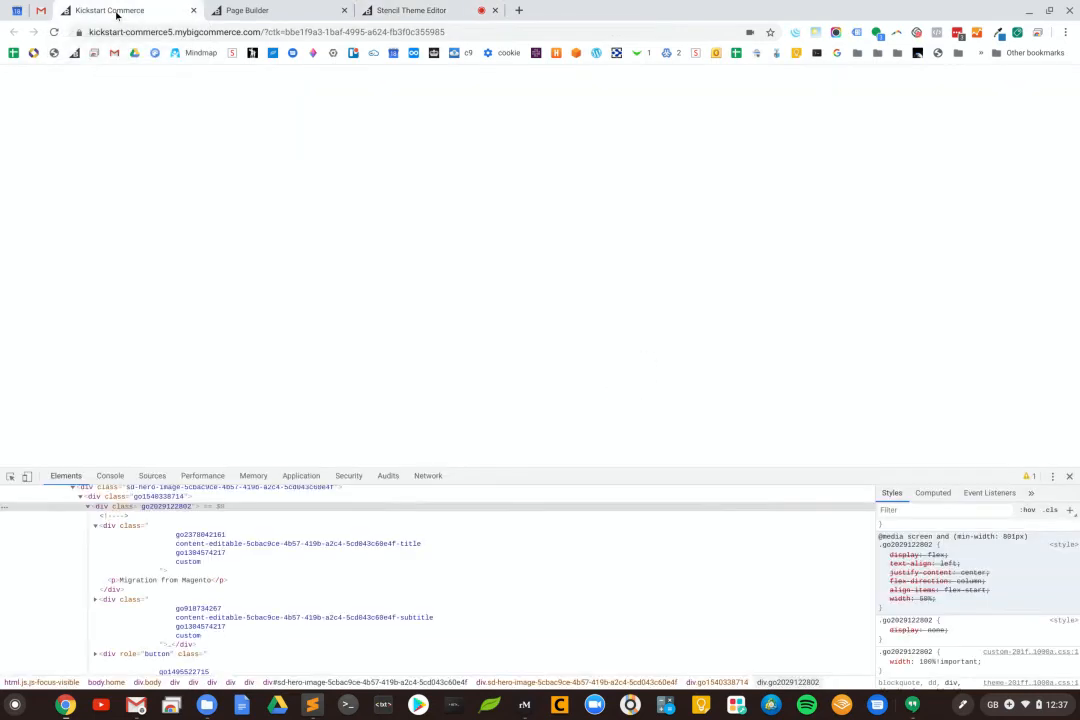
- Reload the storefront and check the applied !important banner styles in a narrowed window
click(56, 32)
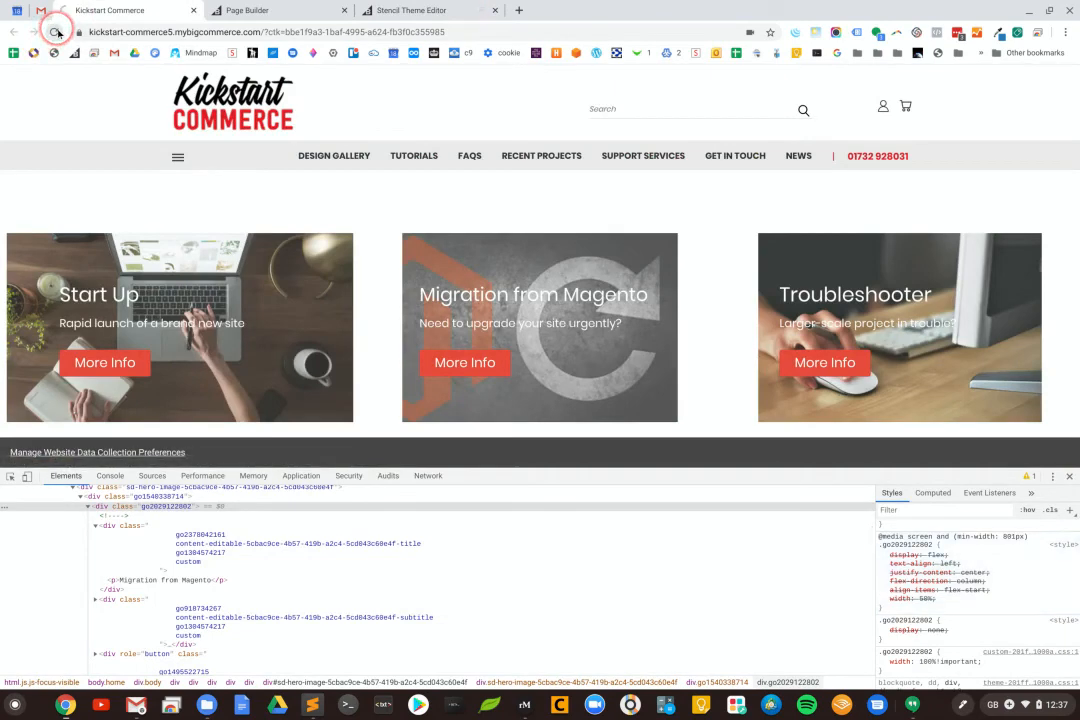
click(56, 32)
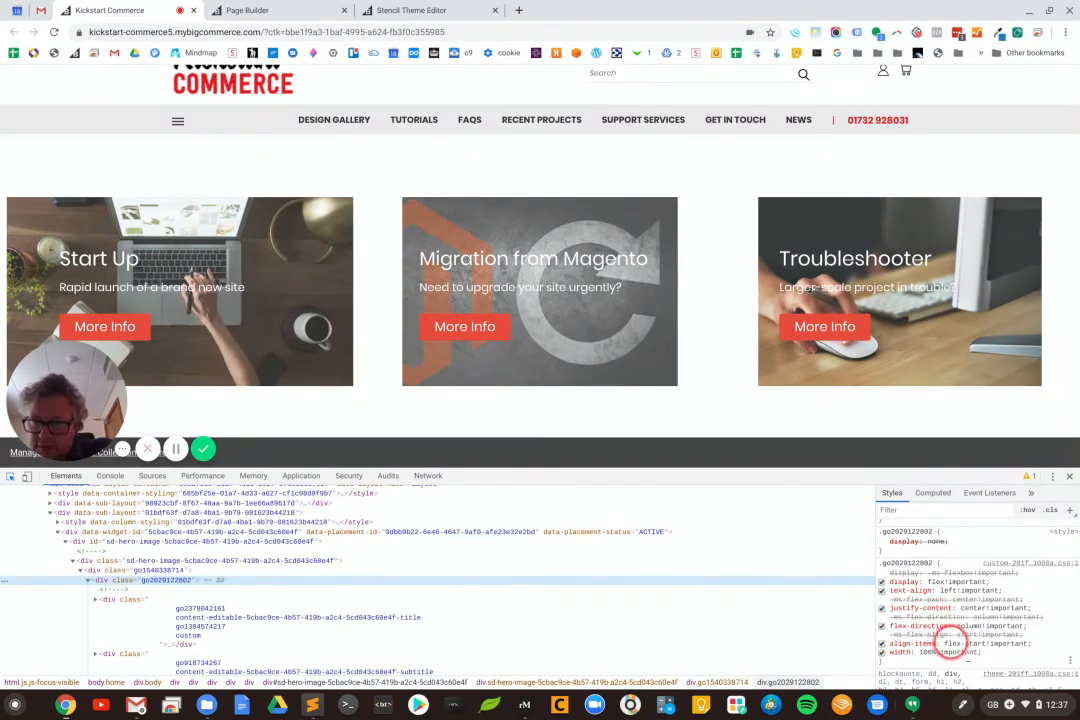
scroll(down, 3)
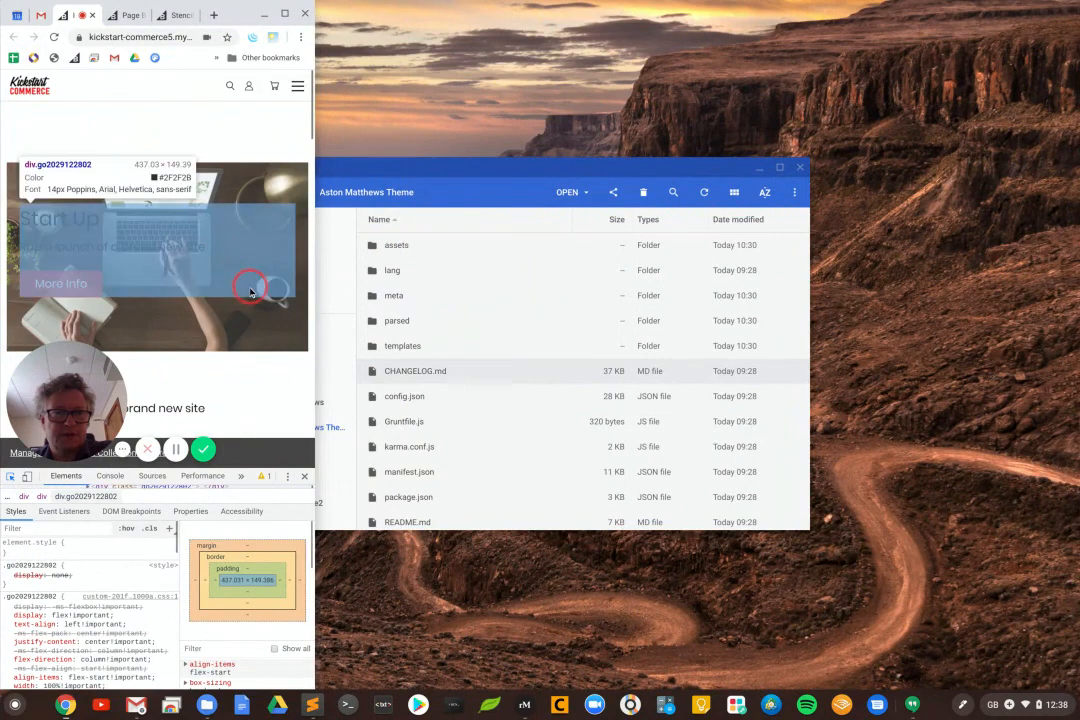
scroll(down, 3)
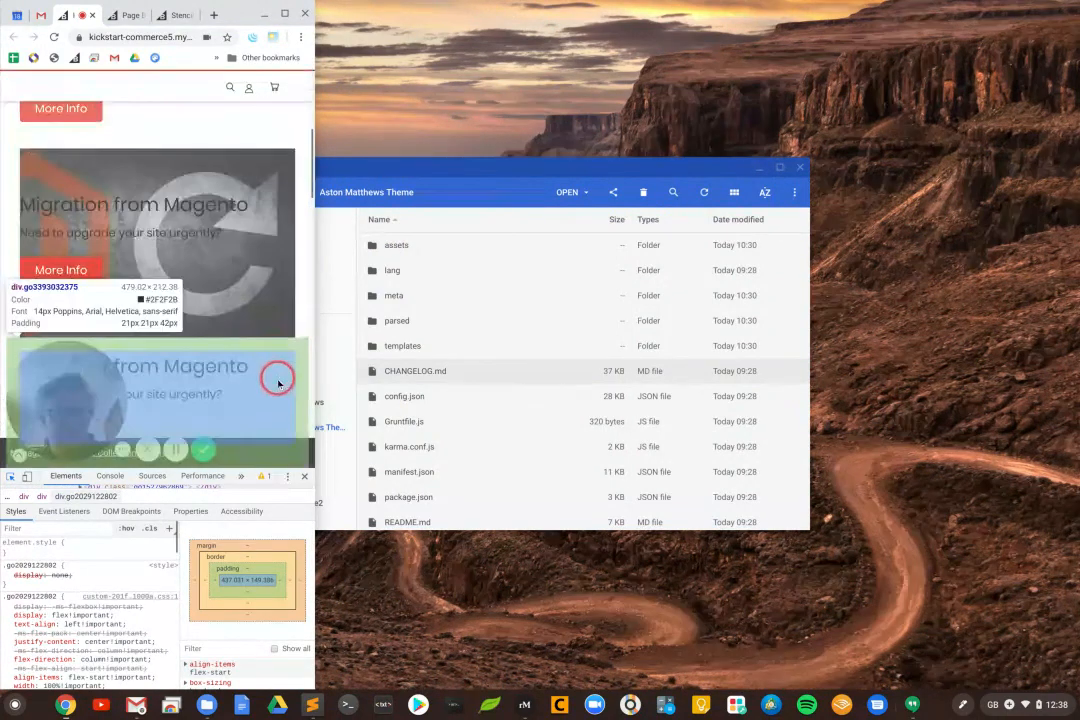